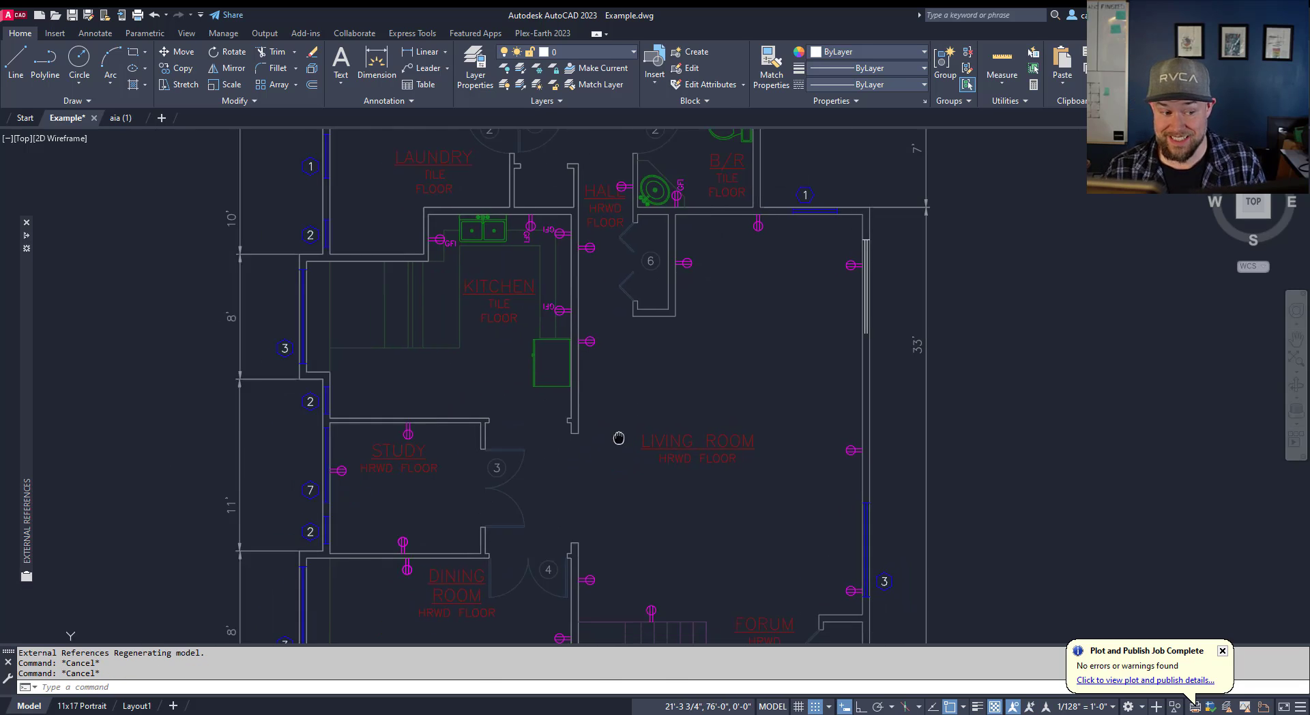
# Step: Switch to the 11x17 Portrait layout showing the floor plan in its locked viewport
pyautogui.click(137, 705)
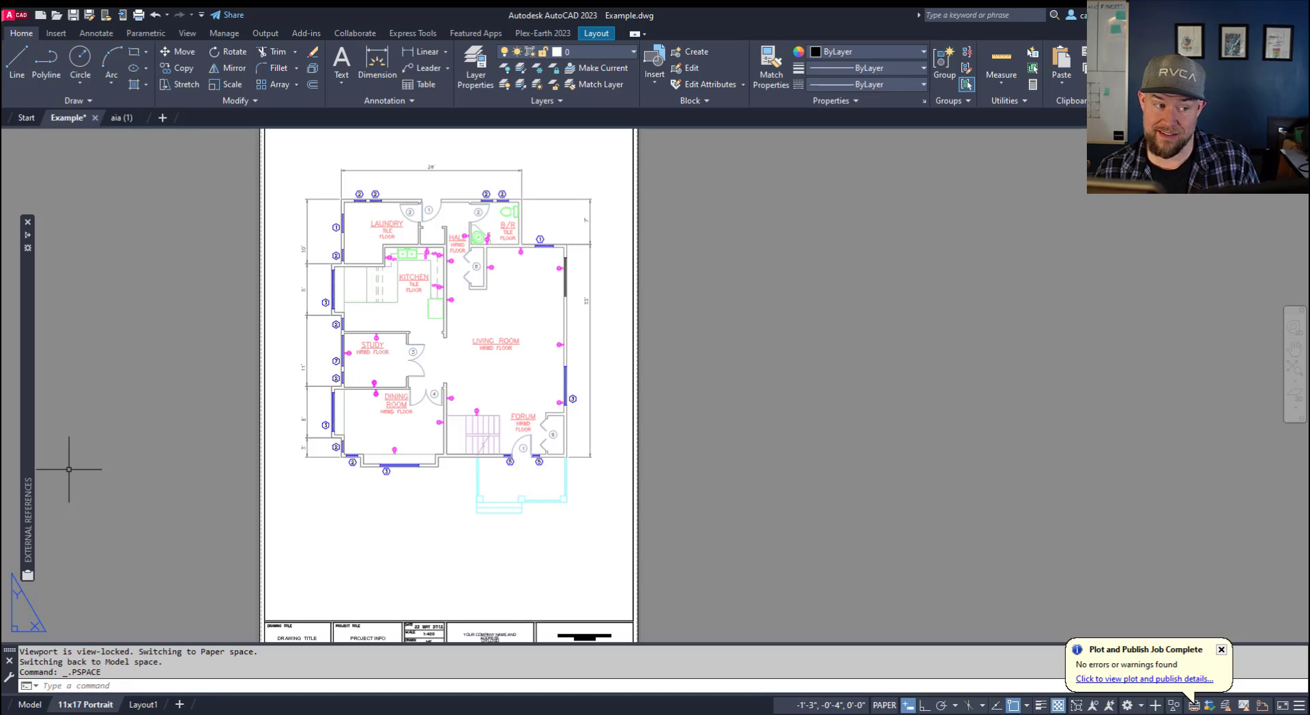